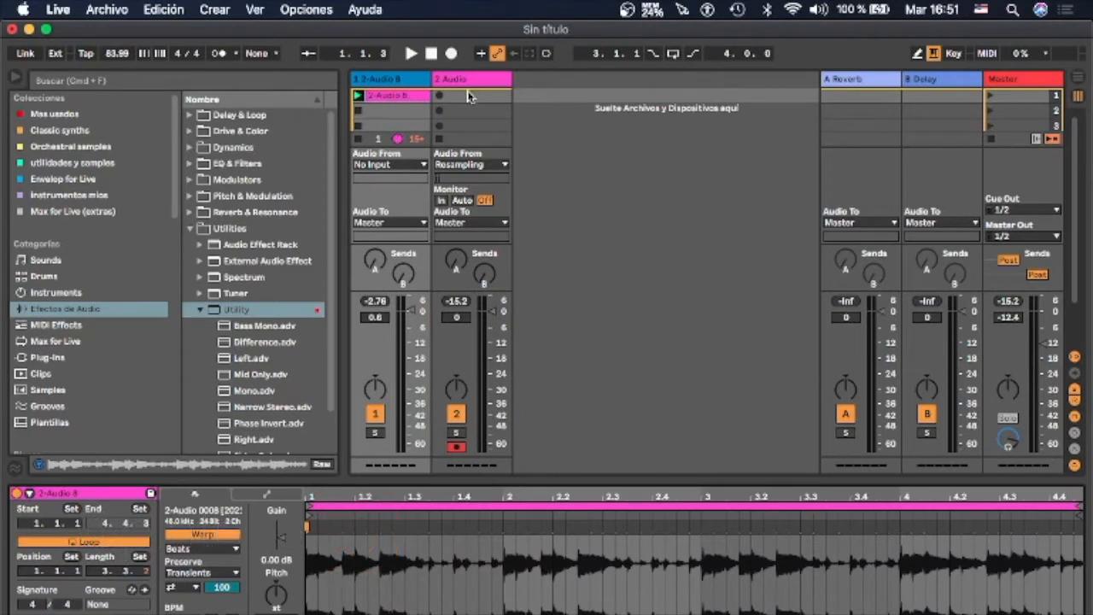
{"action": "mouse_move", "coordinate": [464, 171]}
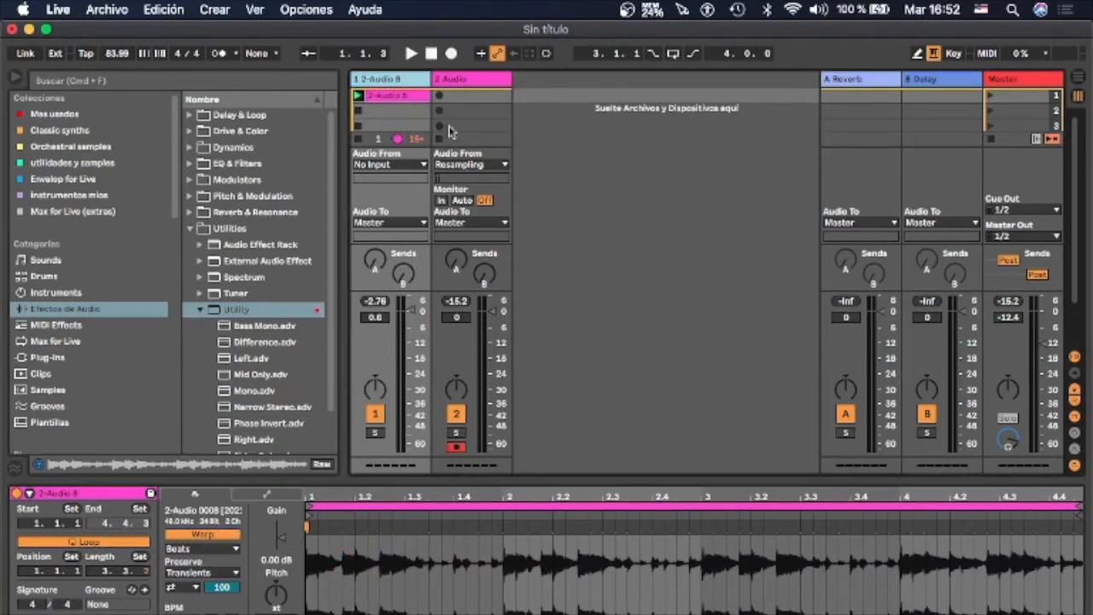
Show the Device View of '2 Audio', the track recording from Resampling.
{"action": "double_click", "coordinate": [236, 309]}
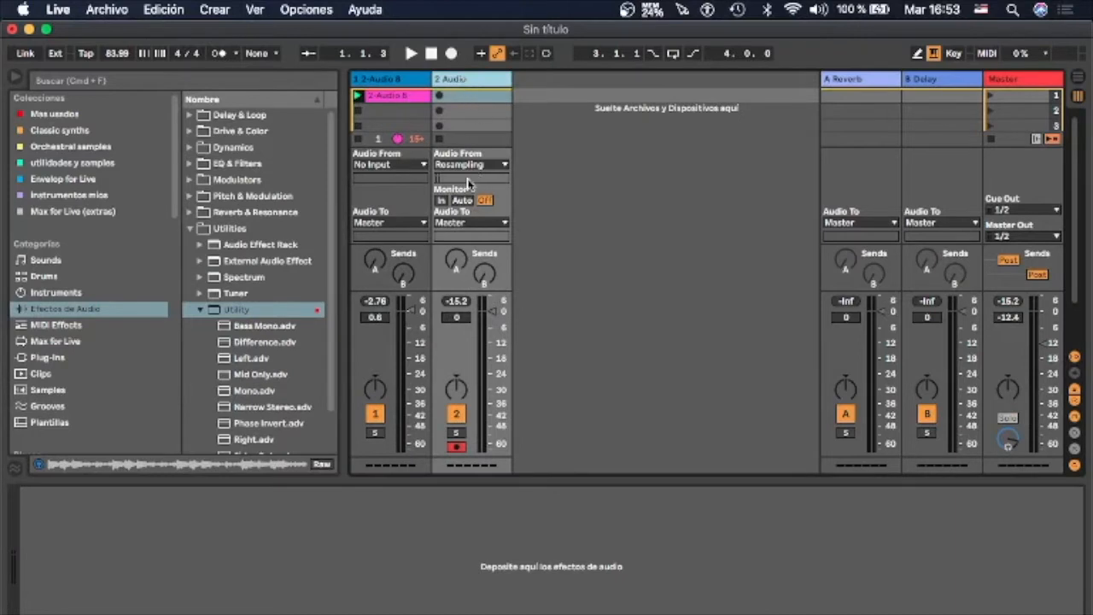
{"action": "left_click", "coordinate": [471, 79]}
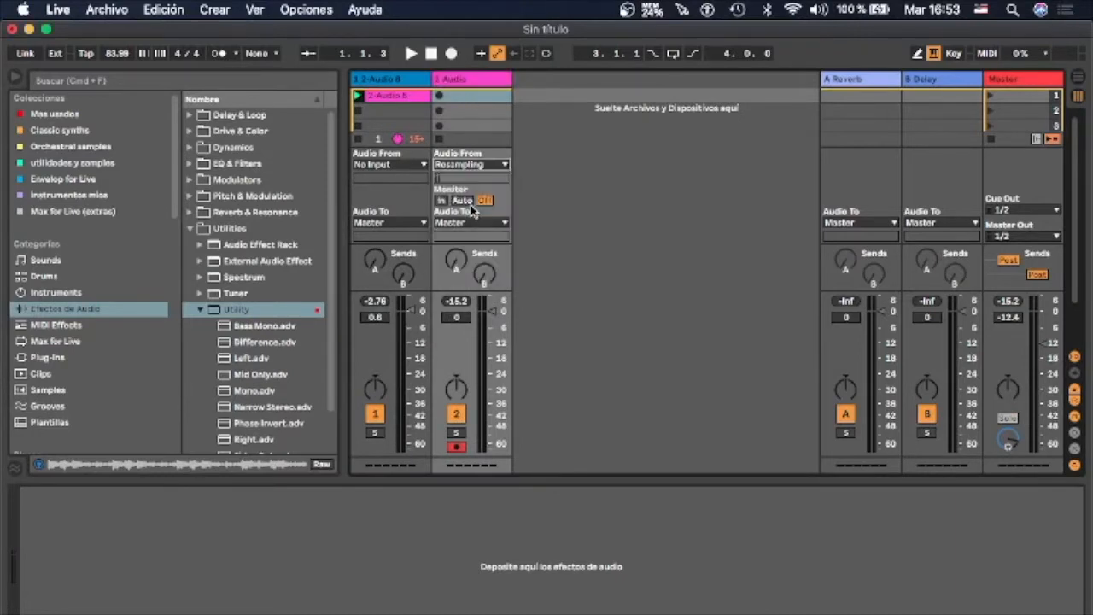
{"action": "left_click", "coordinate": [469, 164]}
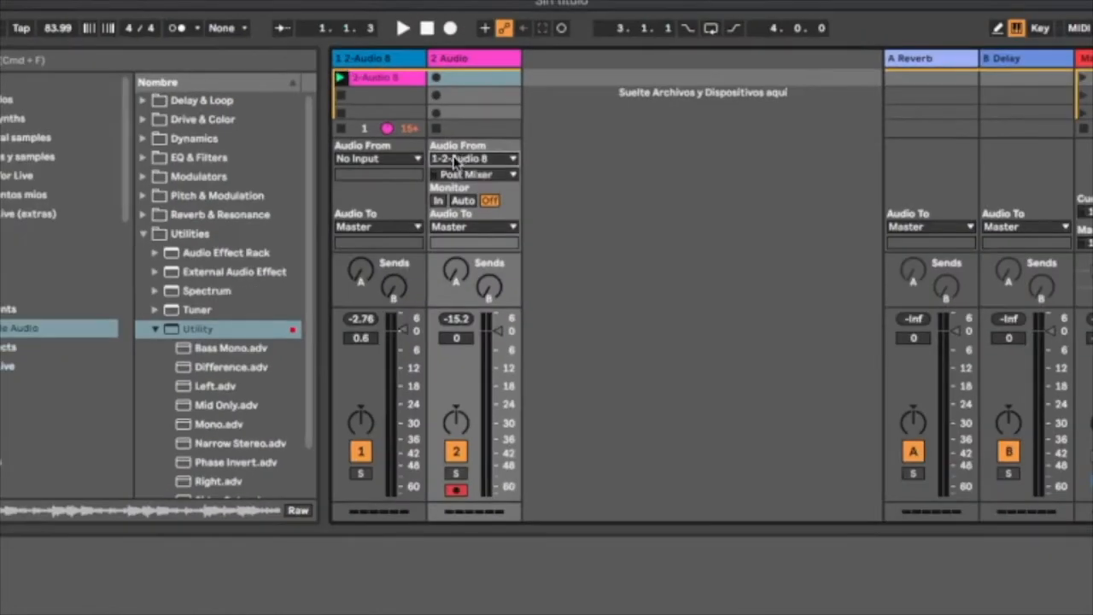
{"action": "left_click", "coordinate": [475, 159]}
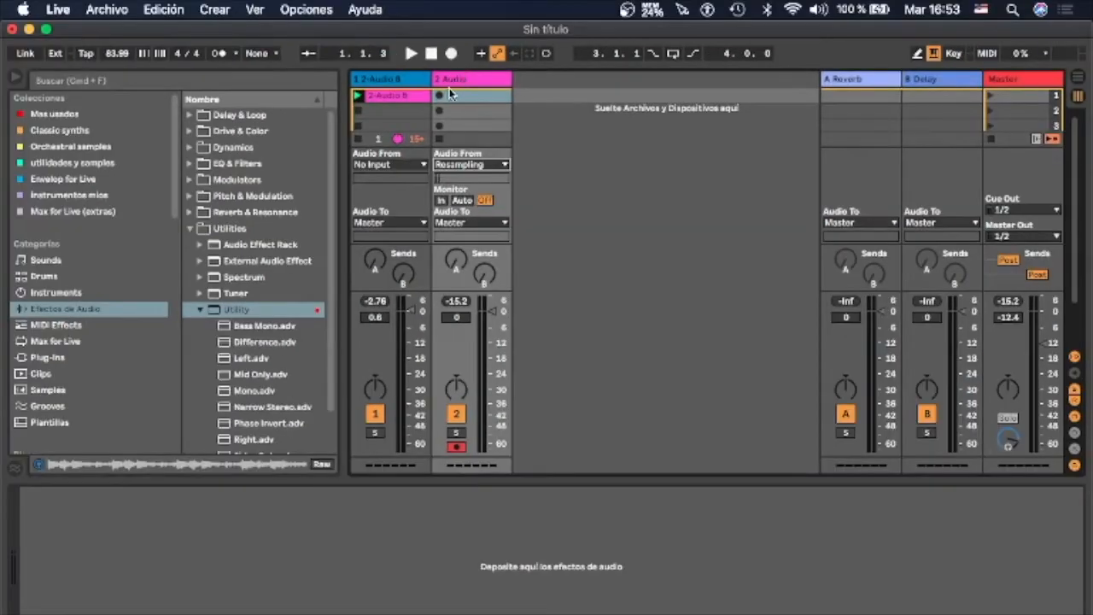
Record the stereo track into a new resampled clip and remove the original track.
{"action": "left_click", "coordinate": [410, 53]}
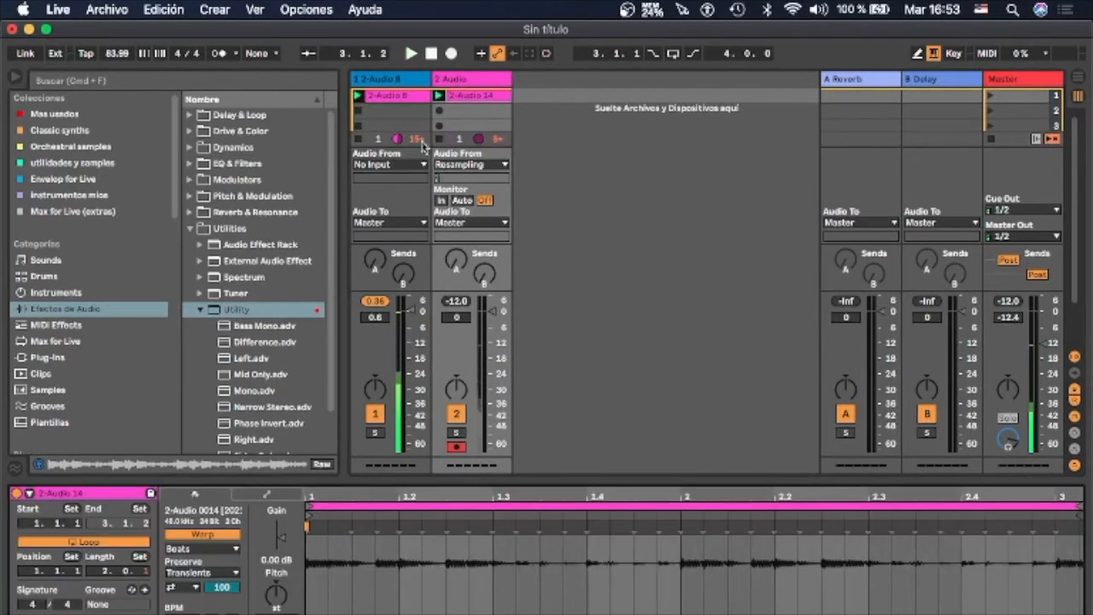
{"action": "left_click", "coordinate": [384, 78]}
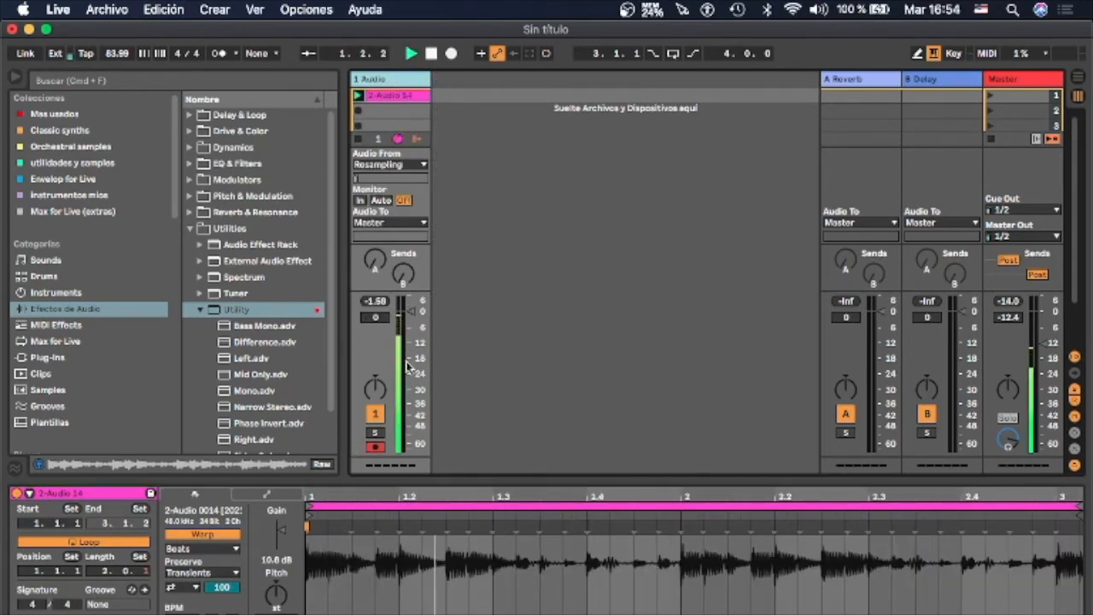
{"action": "left_click_drag", "start_coordinate": [401, 368], "coordinate": [401, 362]}
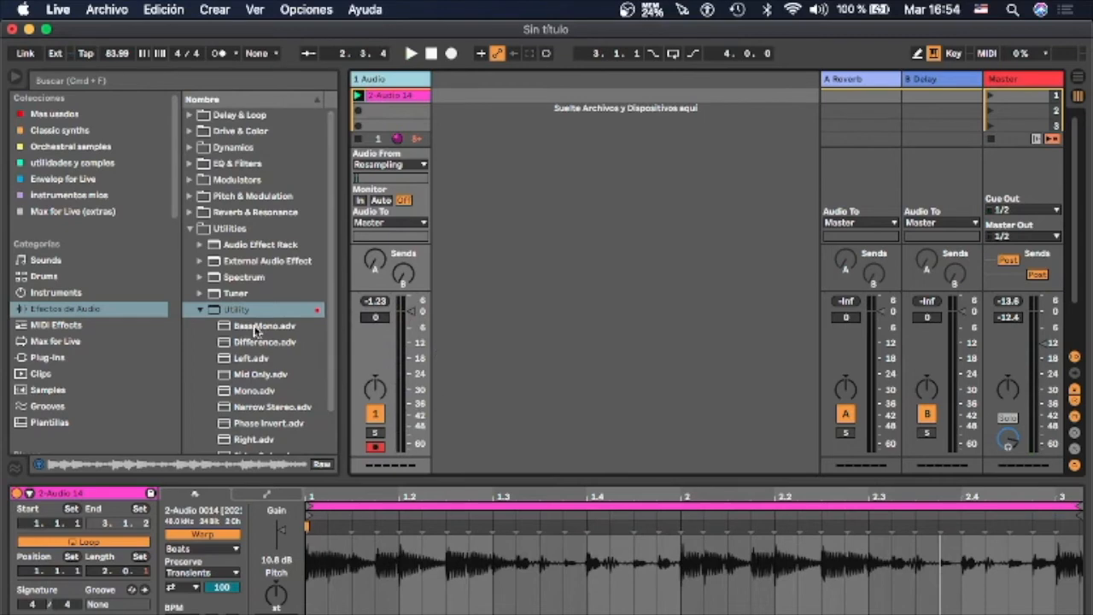
Load a Utility device onto the remaining audio track.
{"action": "double_click", "coordinate": [236, 309]}
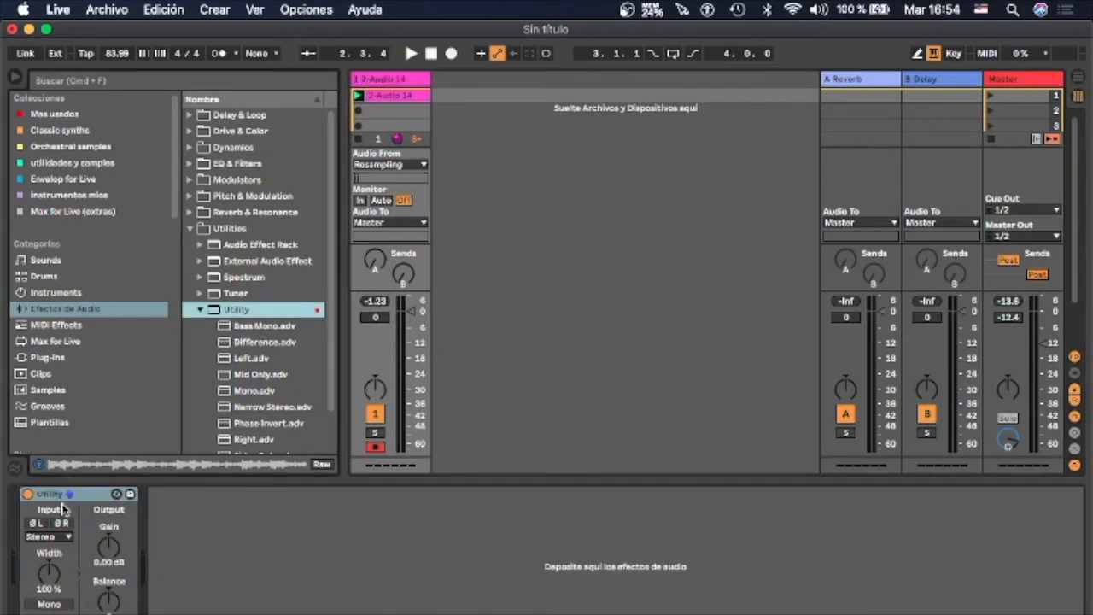